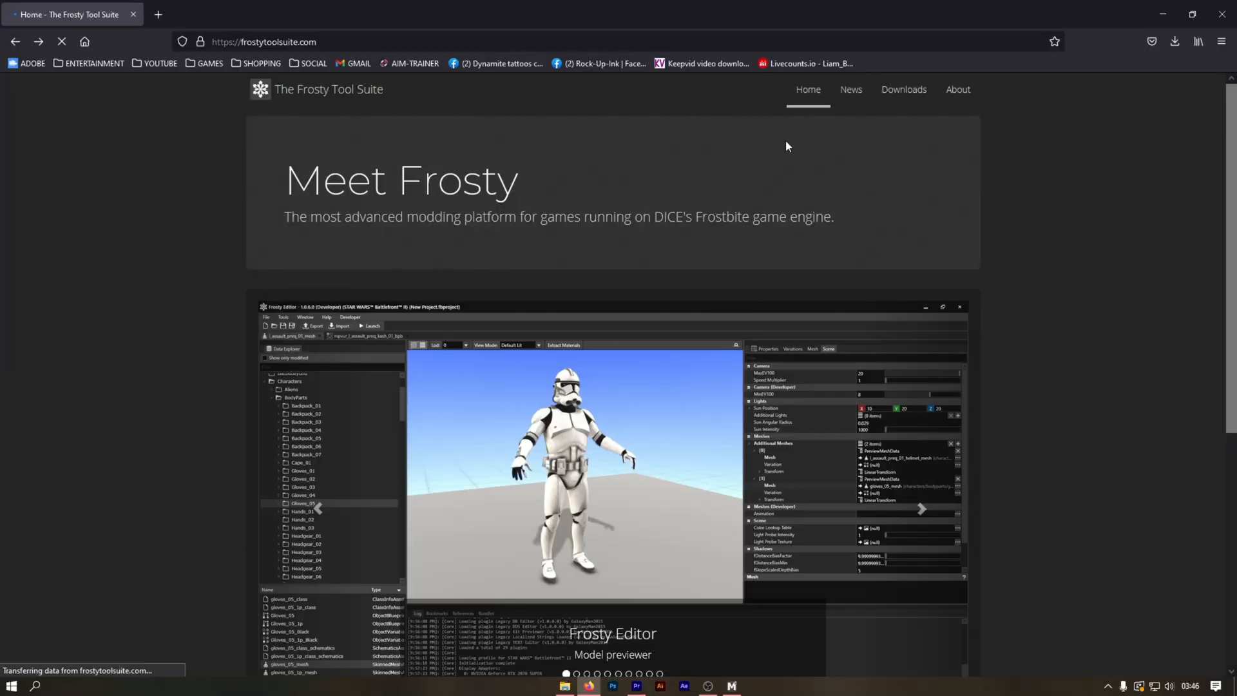
Navigate to the Frosty Tool Suite Downloads page from the site's top navigation
{"action": "left_click", "coordinate": [903, 89]}
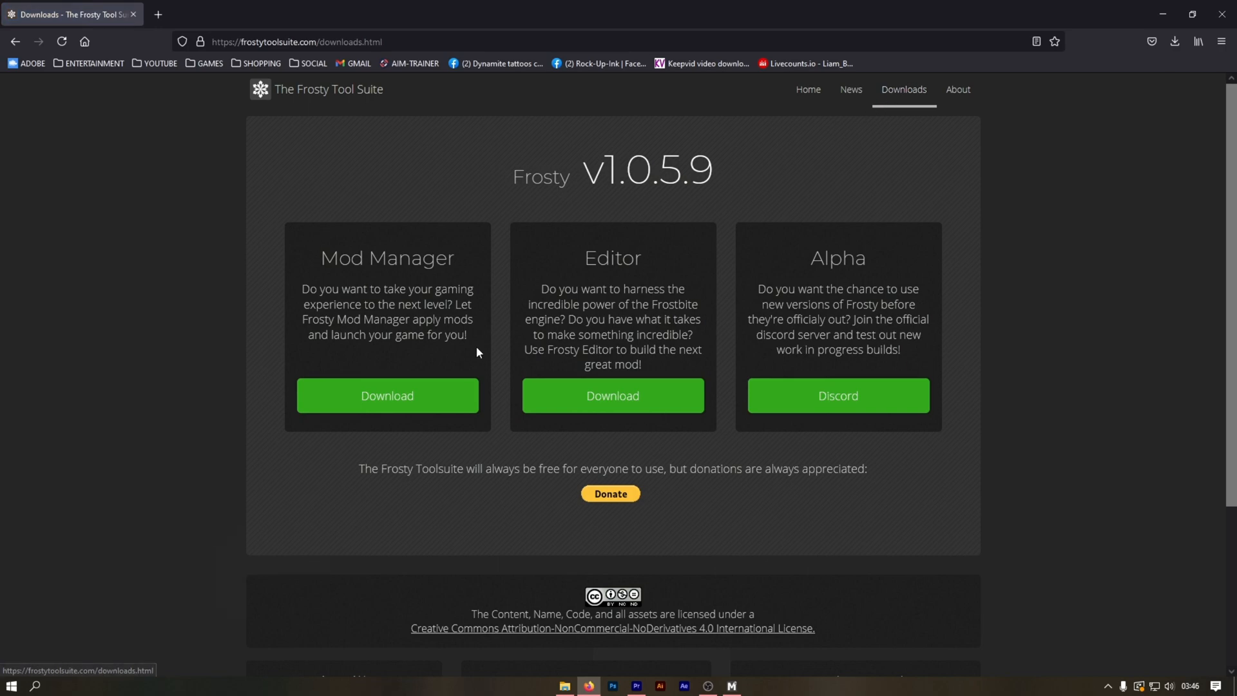
{"action": "left_click", "coordinate": [387, 395]}
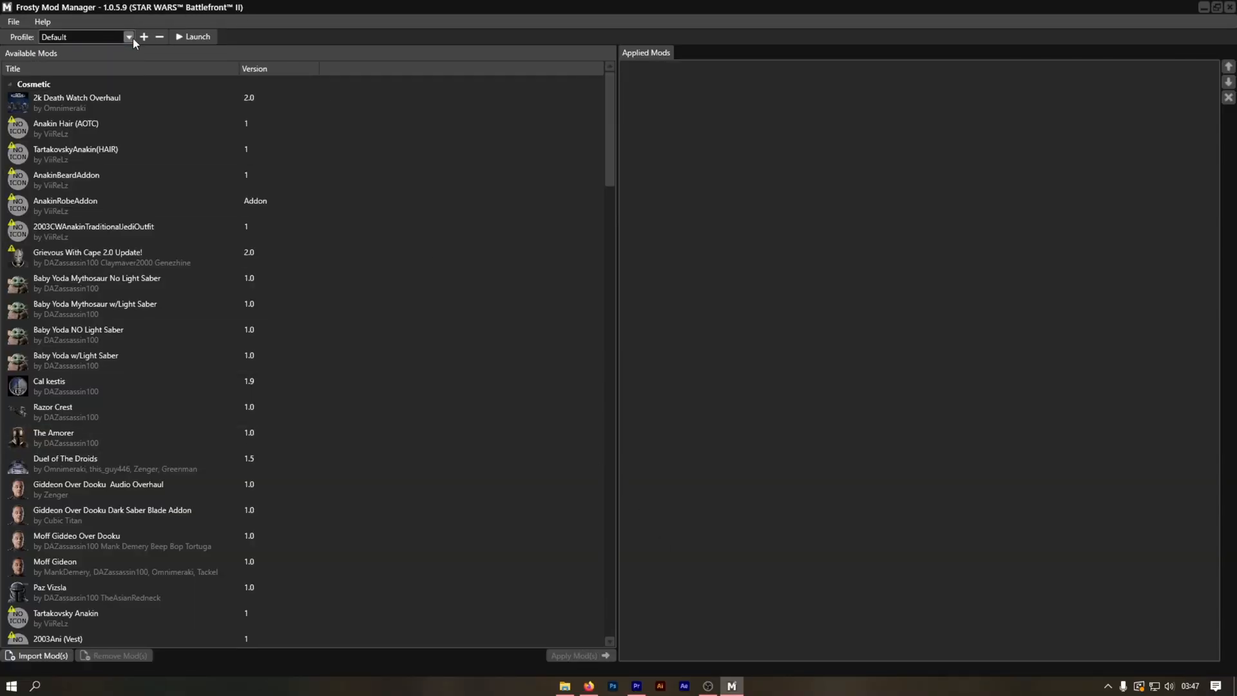
Create a new profile named 'Youtube Tut Preset' and make it active
{"action": "left_click", "coordinate": [143, 36]}
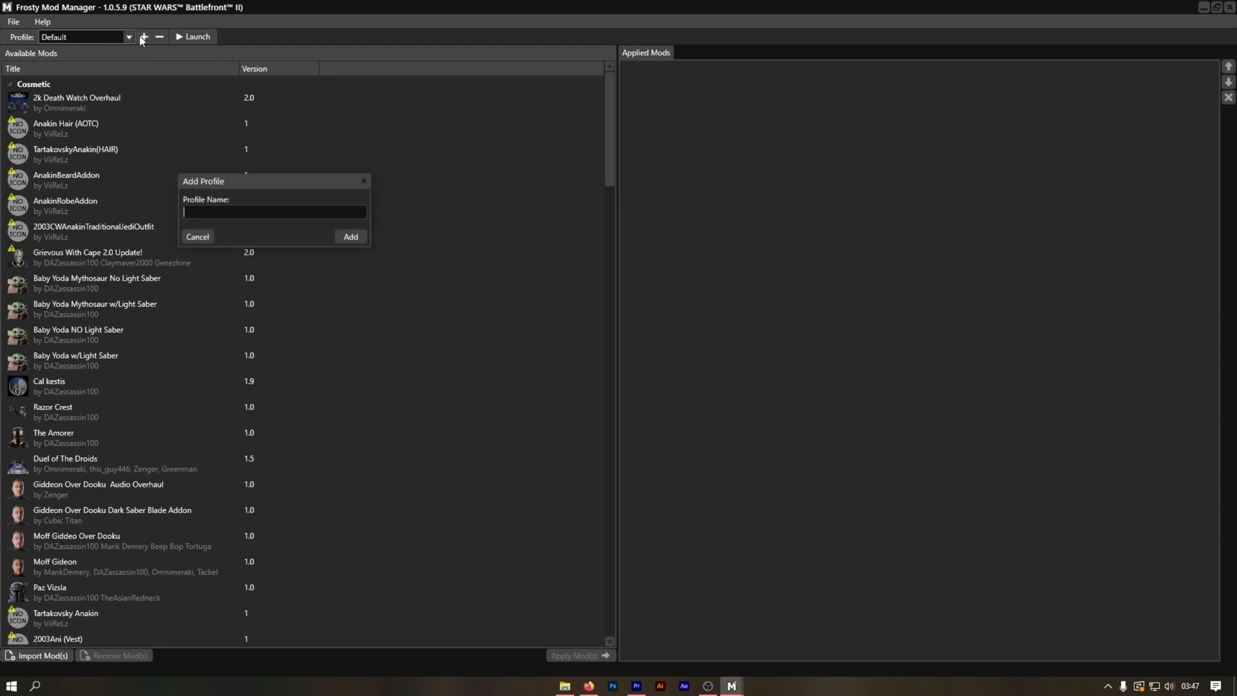
{"action": "type", "text": "Youtube Tut Pres"}
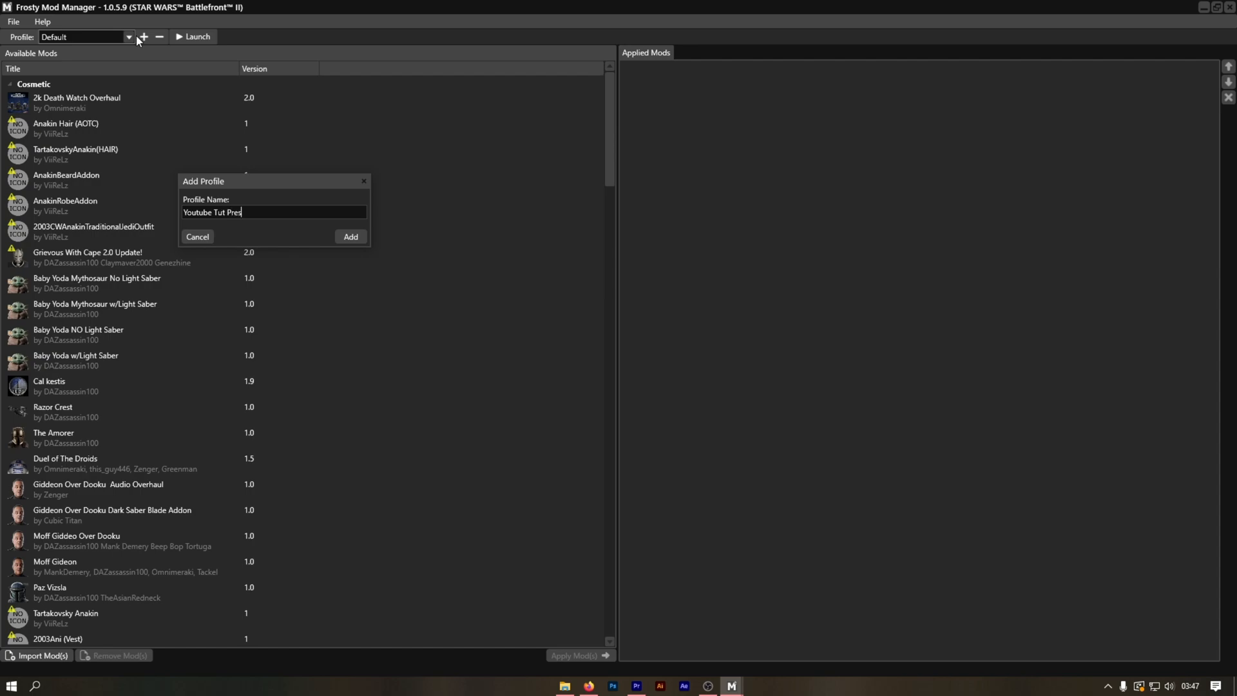
{"action": "type", "text": "et"}
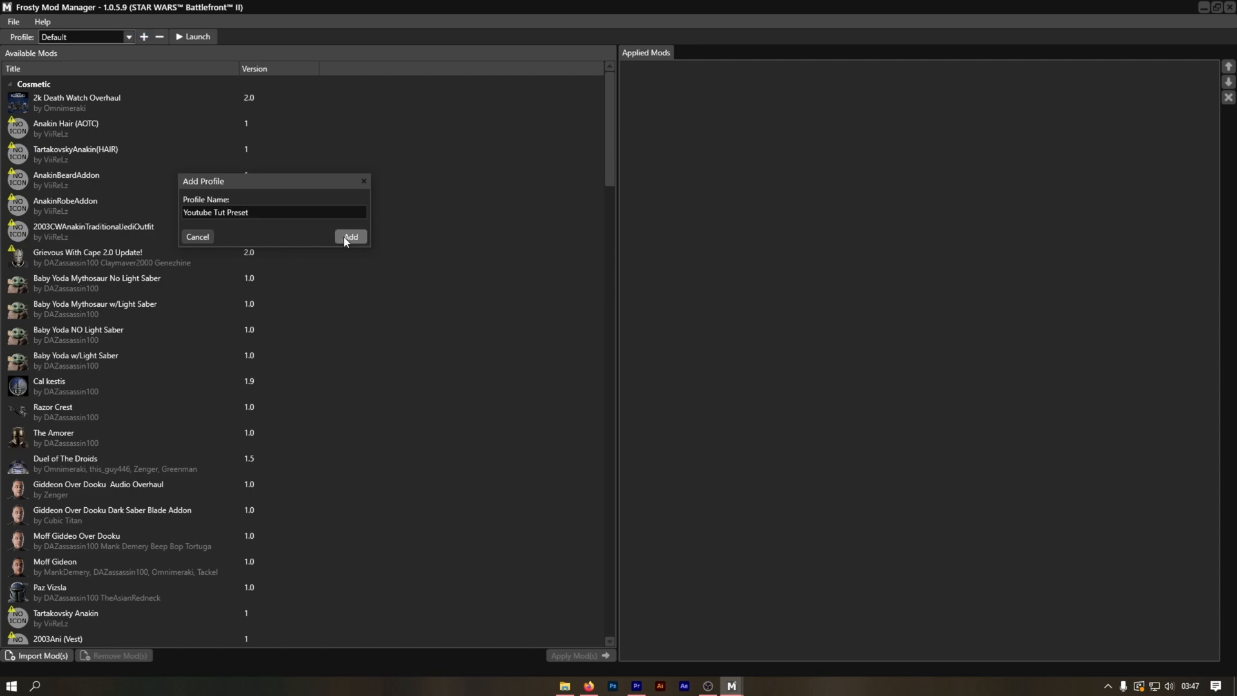
{"action": "left_click", "coordinate": [349, 237]}
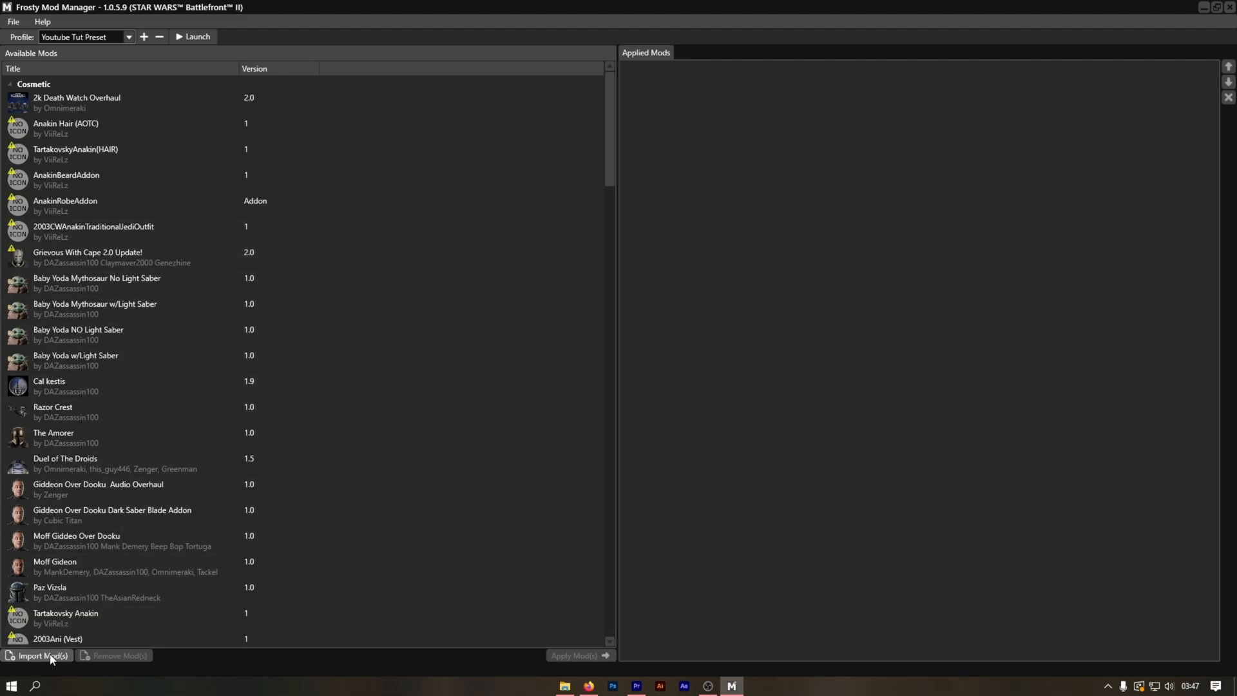
{"action": "left_click", "coordinate": [40, 656]}
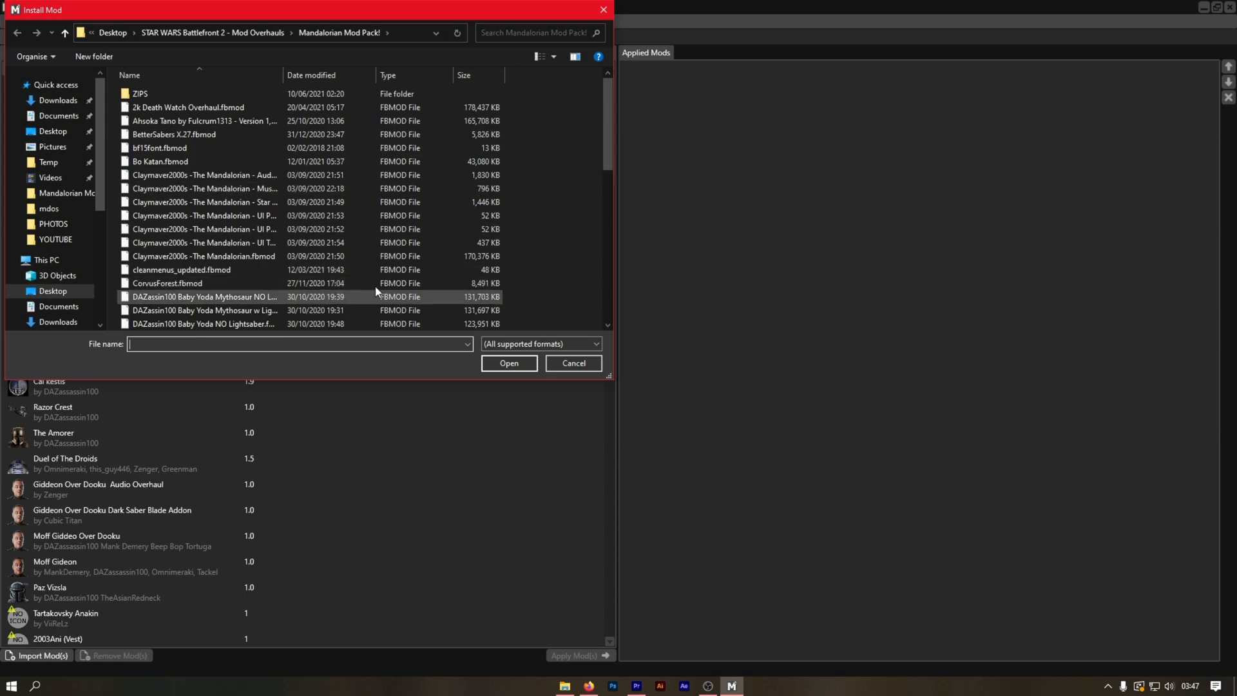
{"action": "left_click", "coordinate": [205, 282]}
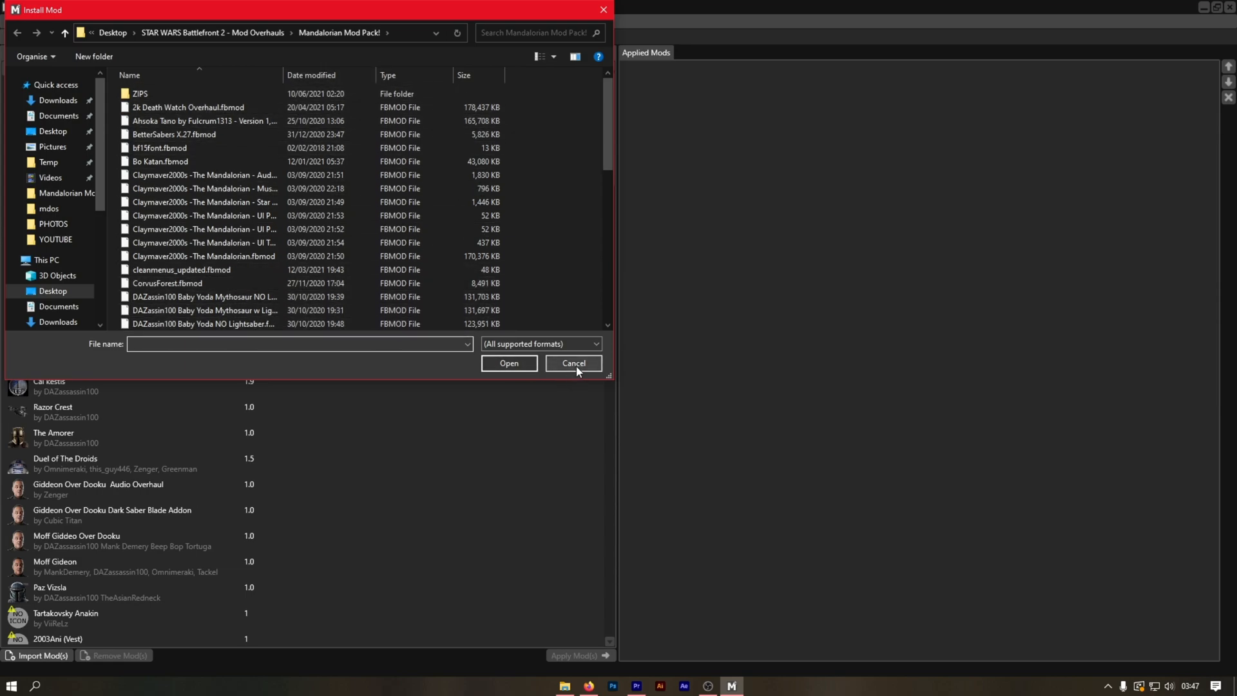
{"action": "left_click", "coordinate": [572, 364]}
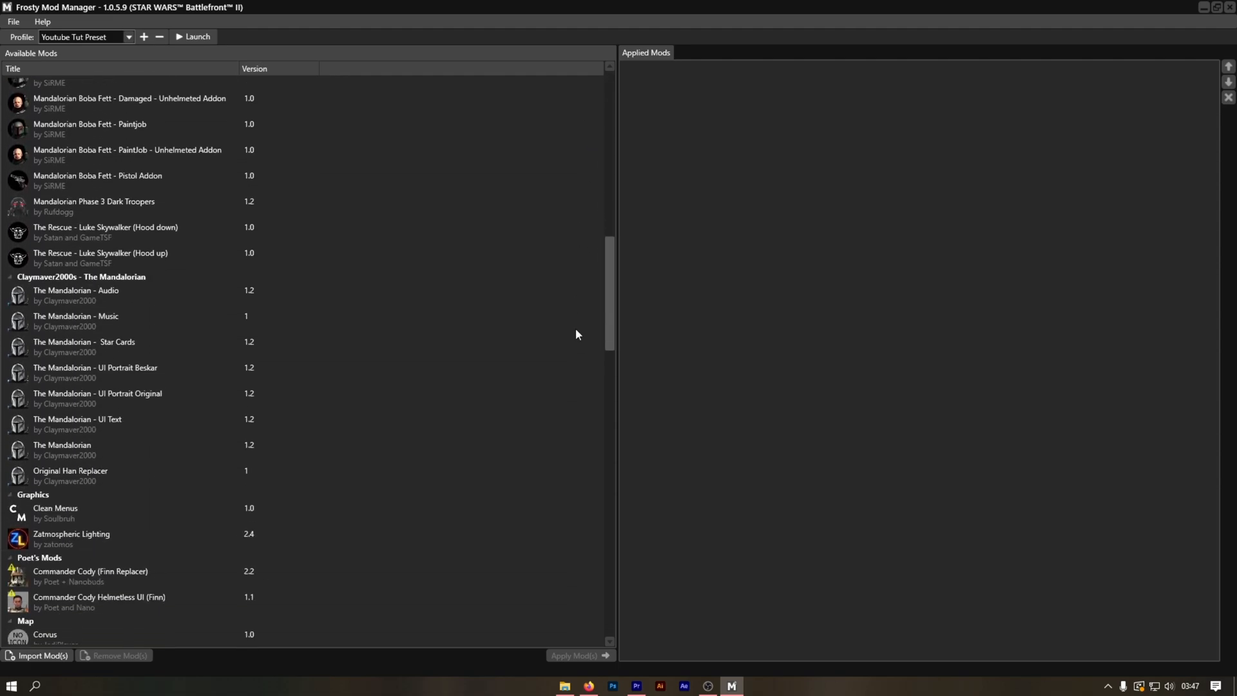
Apply the Cyborg Legs Maul (Default Replacer) and UI Icon (Original Style) mods from Nano's Mods
{"action": "scroll", "scroll_direction": "down", "scroll_amount": 3}
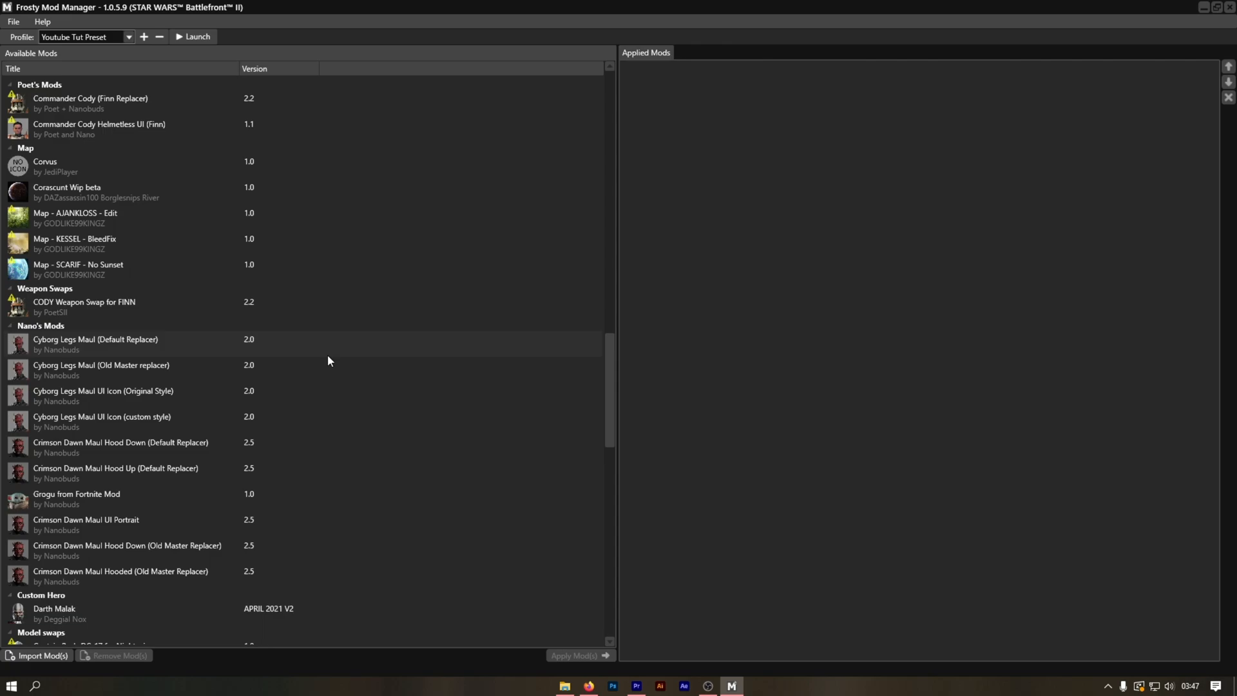
{"action": "double_click", "coordinate": [94, 342]}
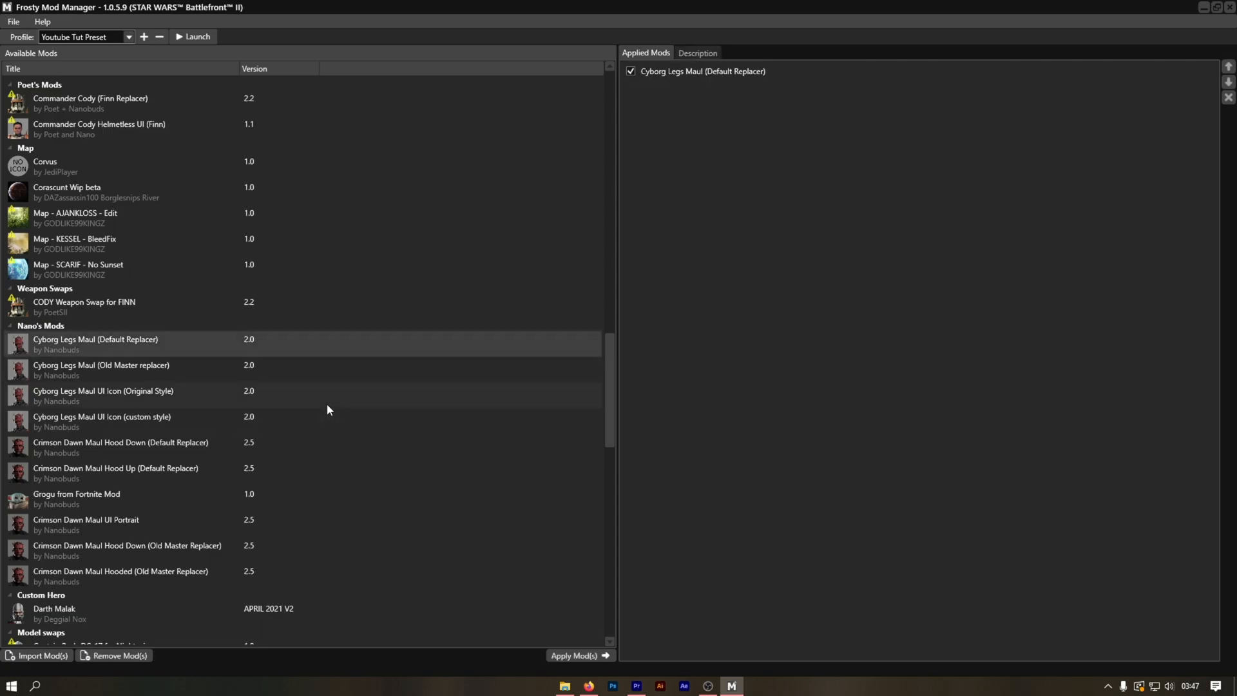
{"action": "double_click", "coordinate": [103, 396]}
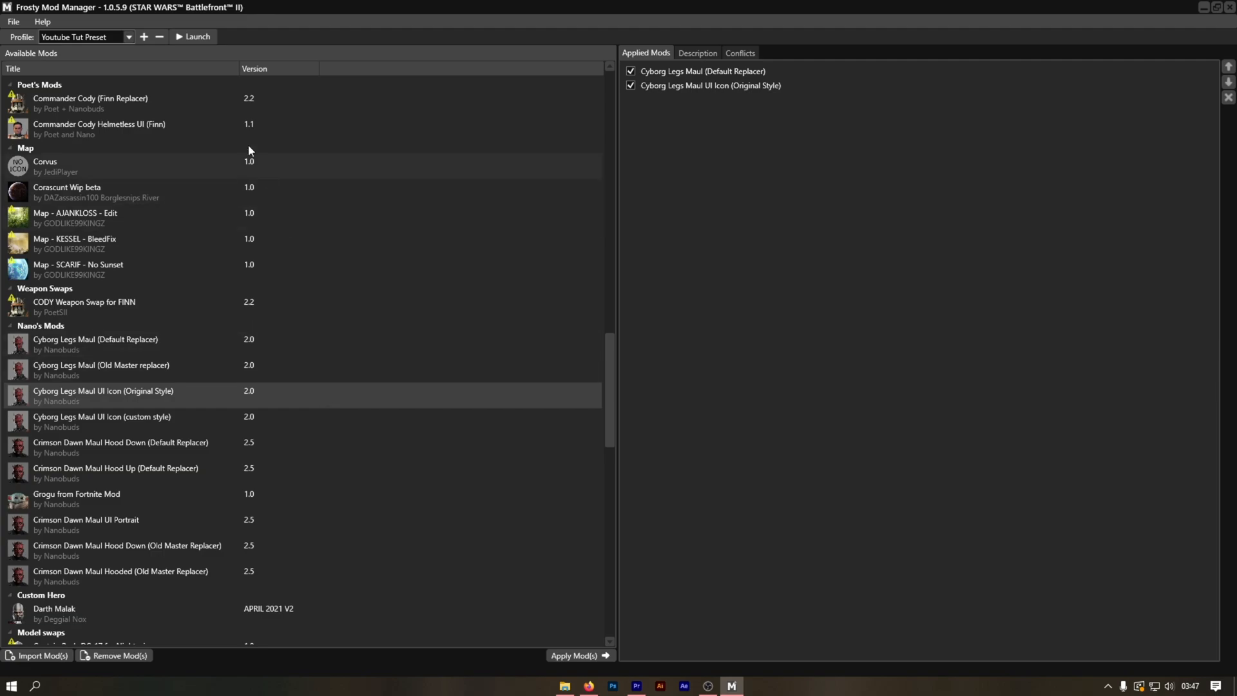
Switch the profile to Default and back to Youtube Tut Preset to confirm the mods persist
{"action": "left_click", "coordinate": [192, 36]}
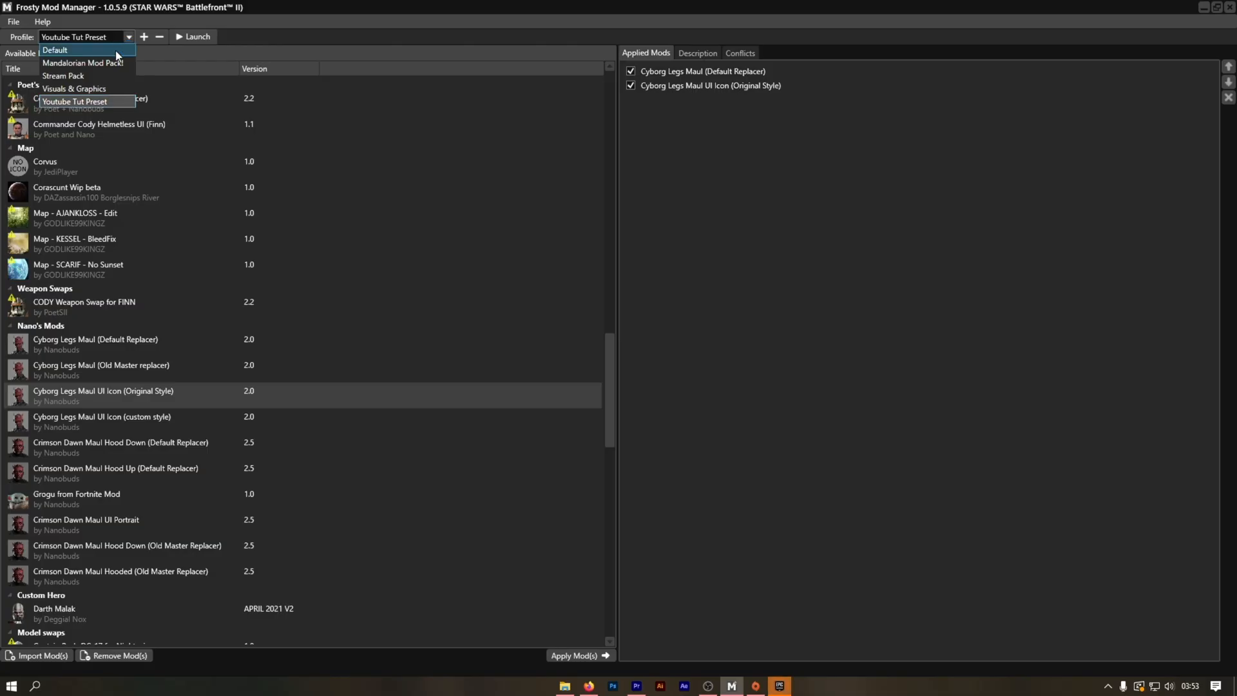
{"action": "left_click", "coordinate": [54, 50]}
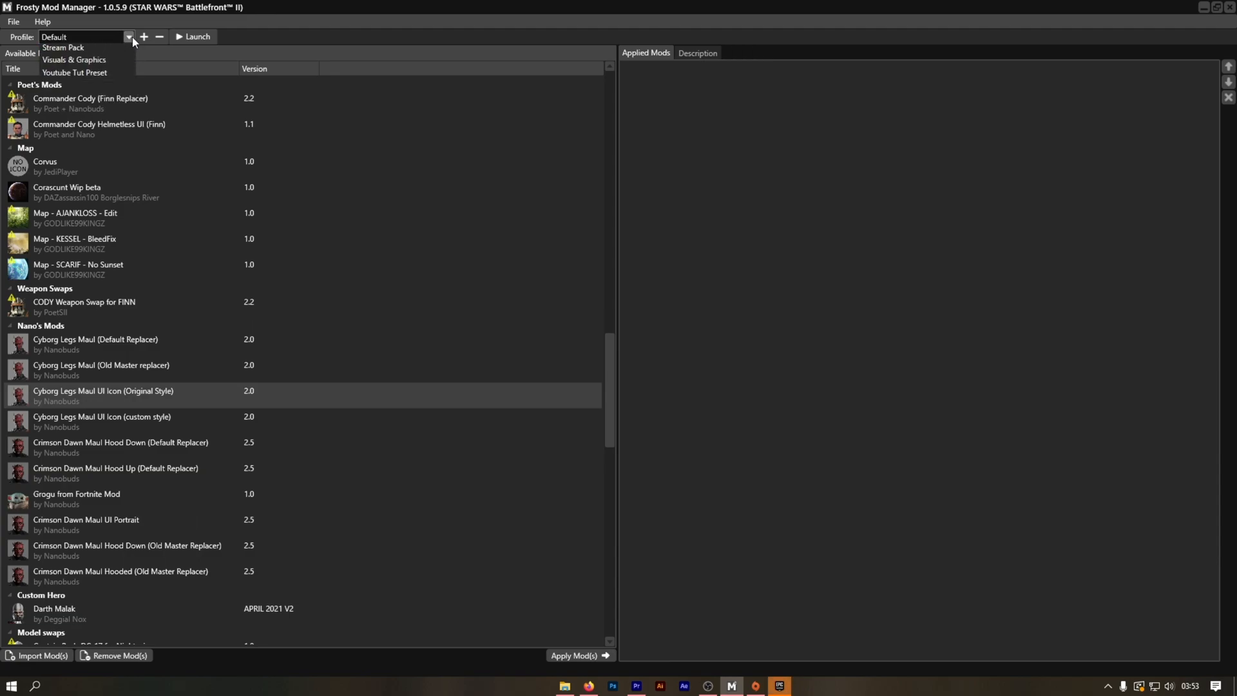
{"action": "left_click", "coordinate": [75, 72]}
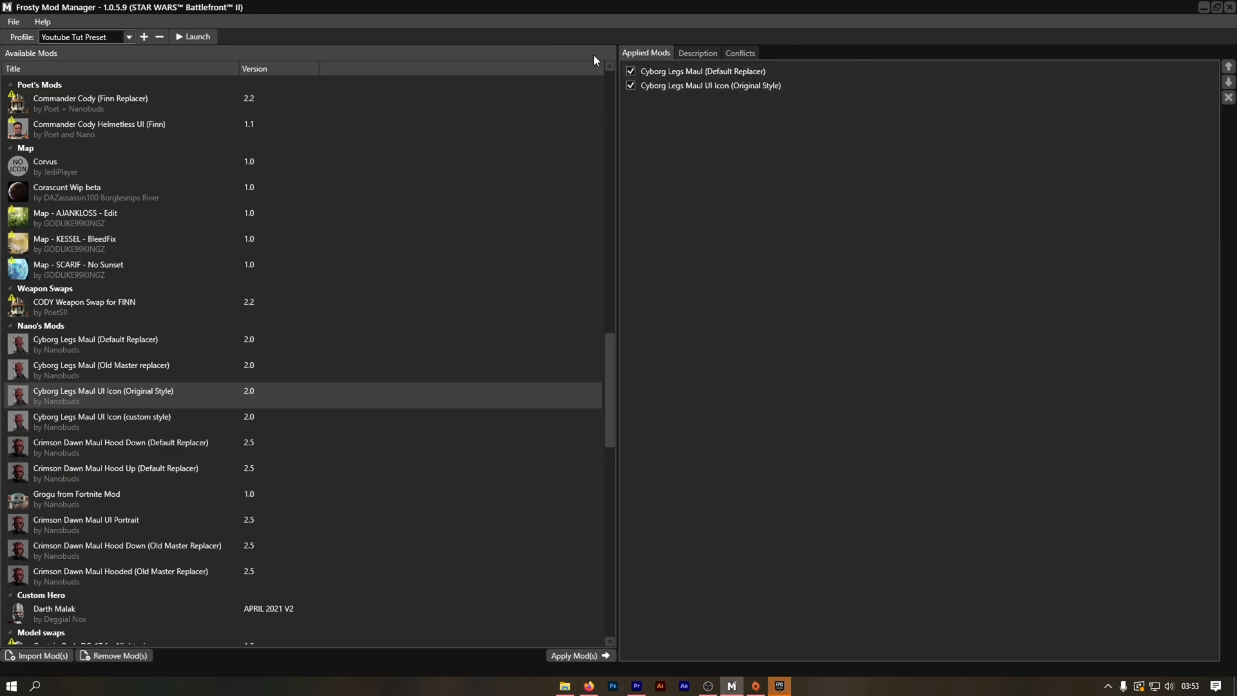
{"action": "mouse_move", "coordinate": [329, 96]}
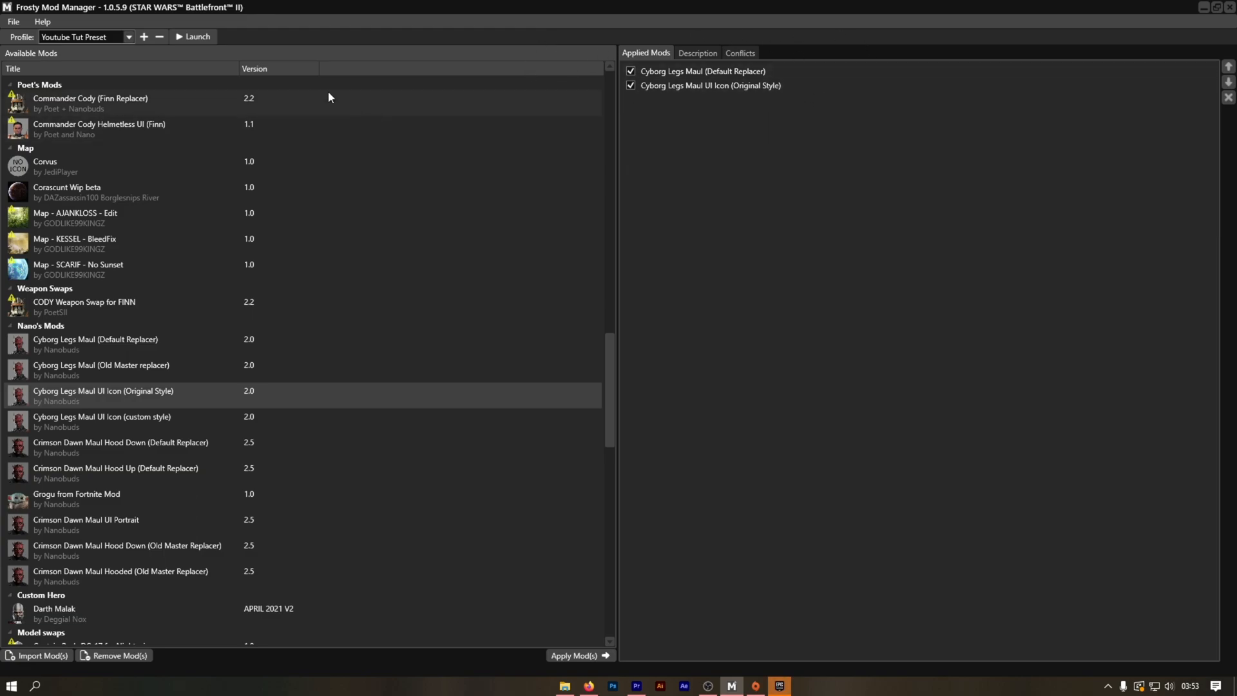
{"action": "mouse_move", "coordinate": [203, 71]}
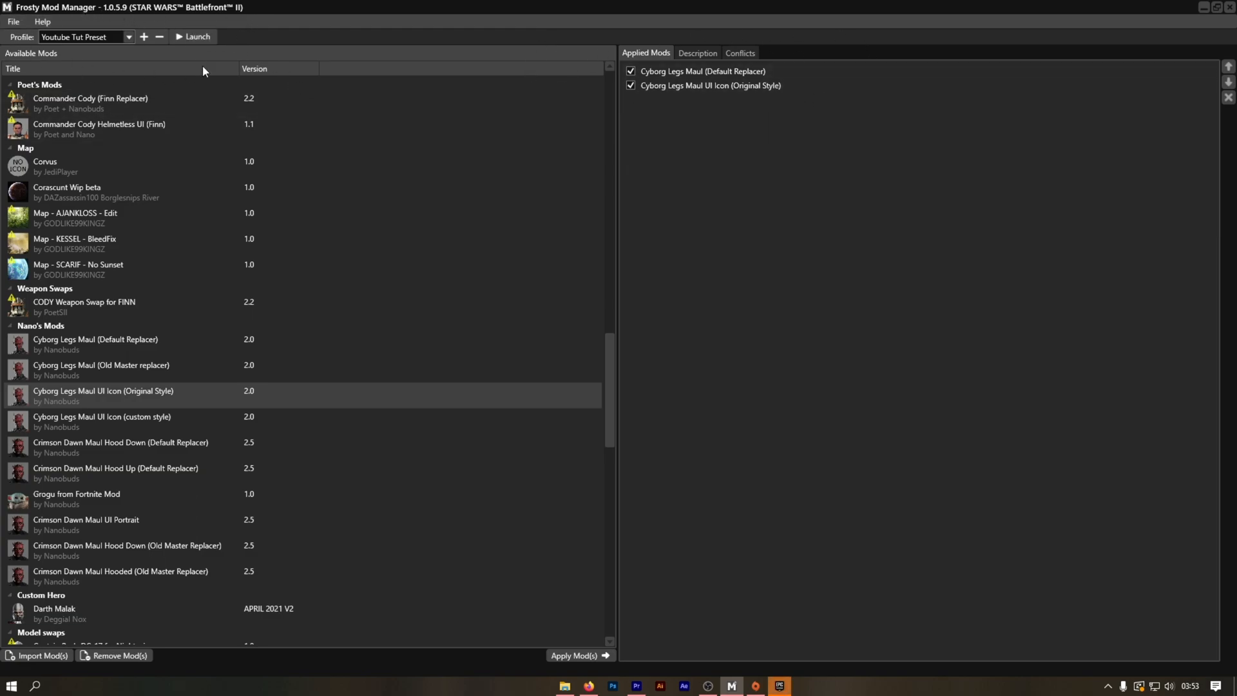
{"action": "mouse_move", "coordinate": [245, 79]}
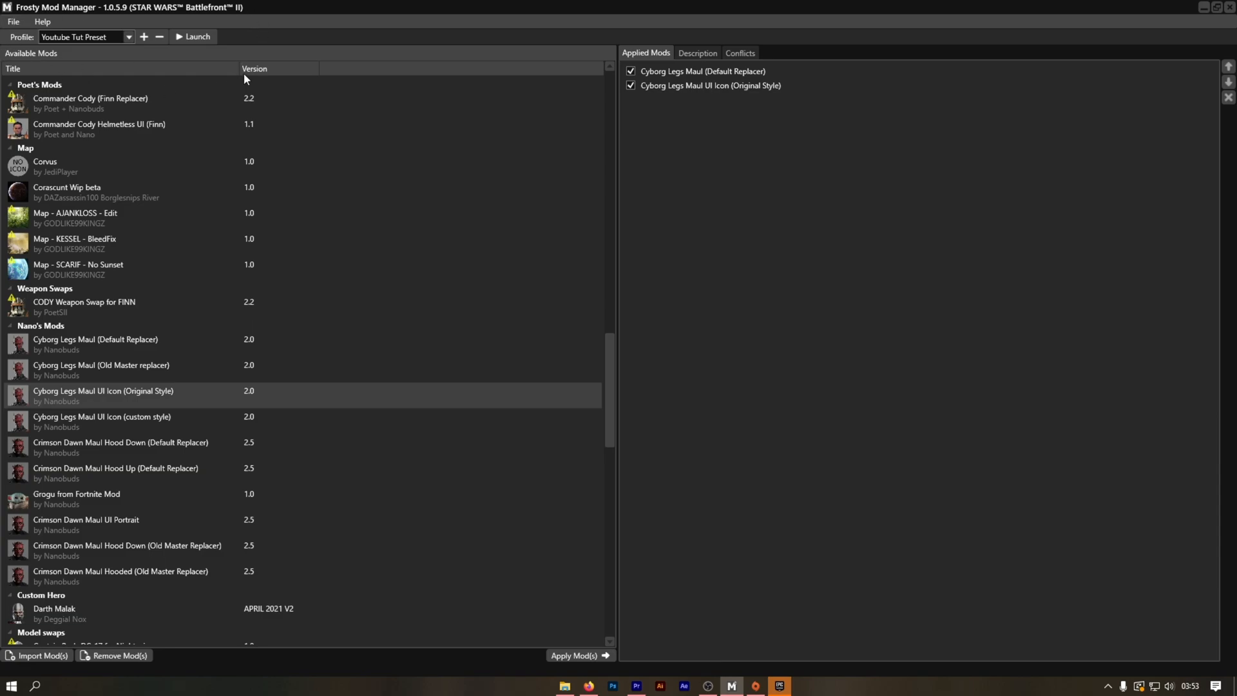
{"action": "mouse_move", "coordinate": [749, 560]}
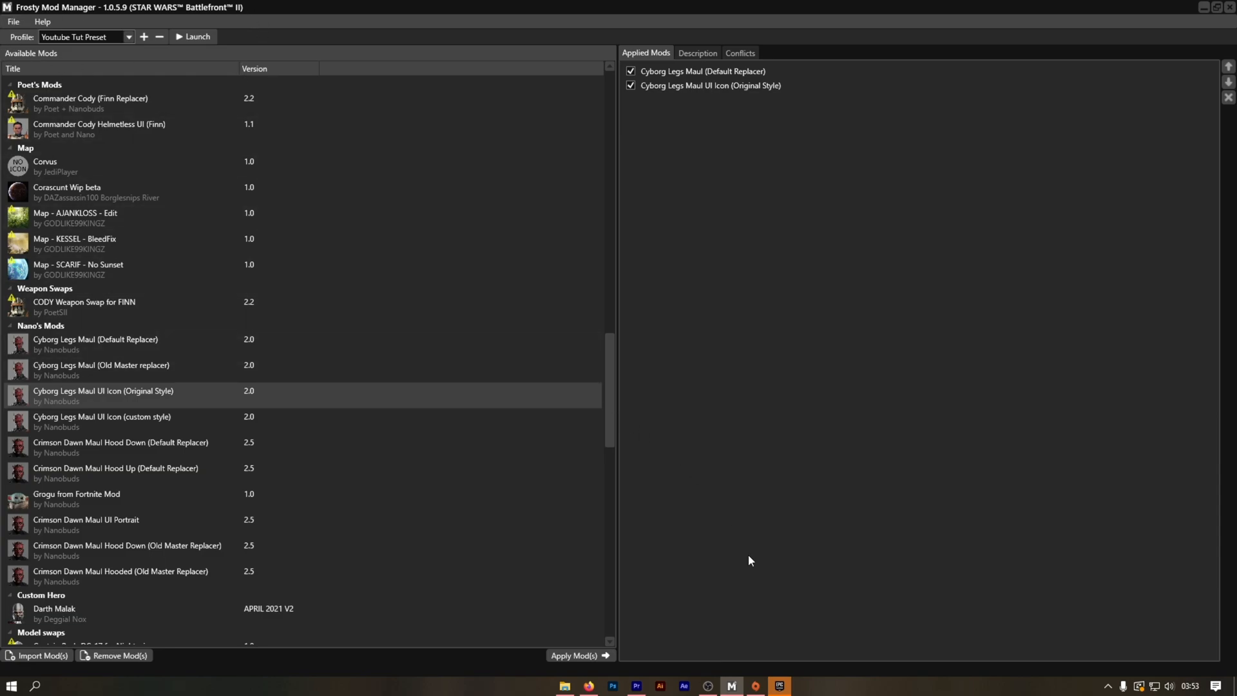